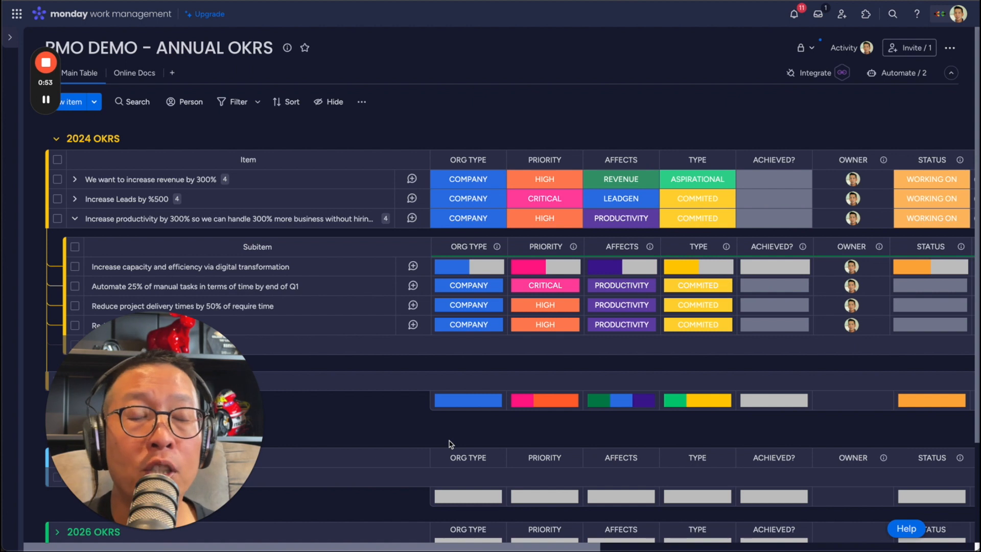
mouse_move(371, 367)
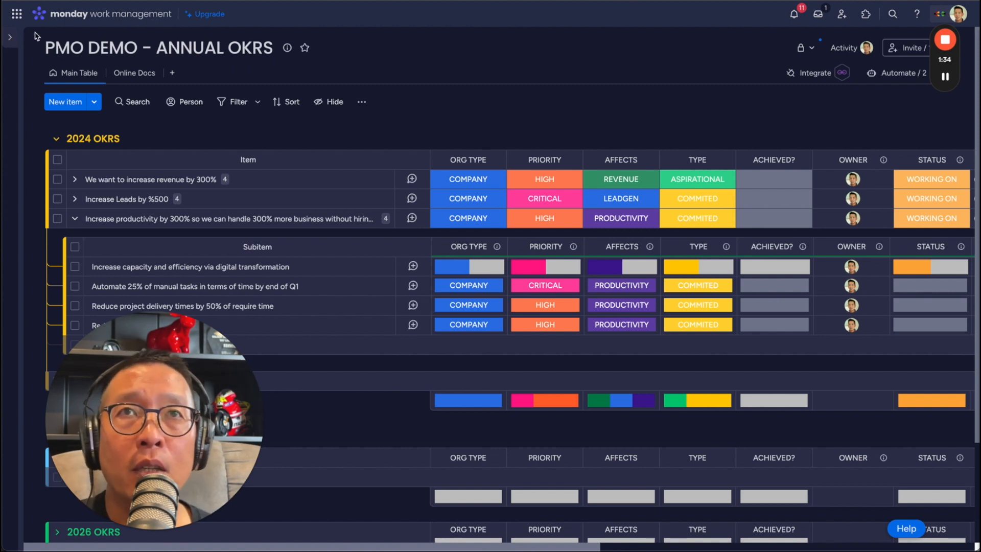
Step: Expand the workspace sidebar listing the Annual, Quarterly, Monthly, Epics and User Stories boards
click(9, 36)
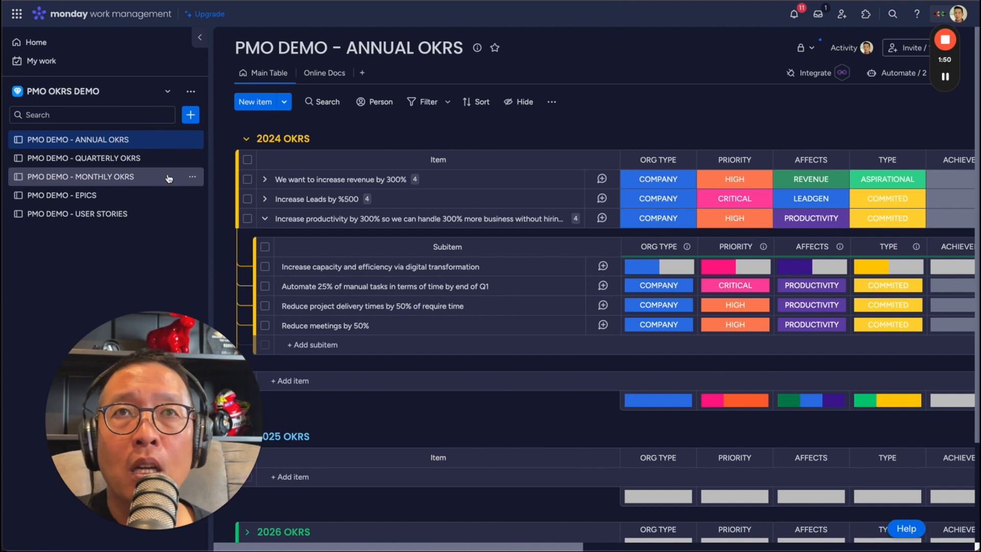
mouse_move(162, 204)
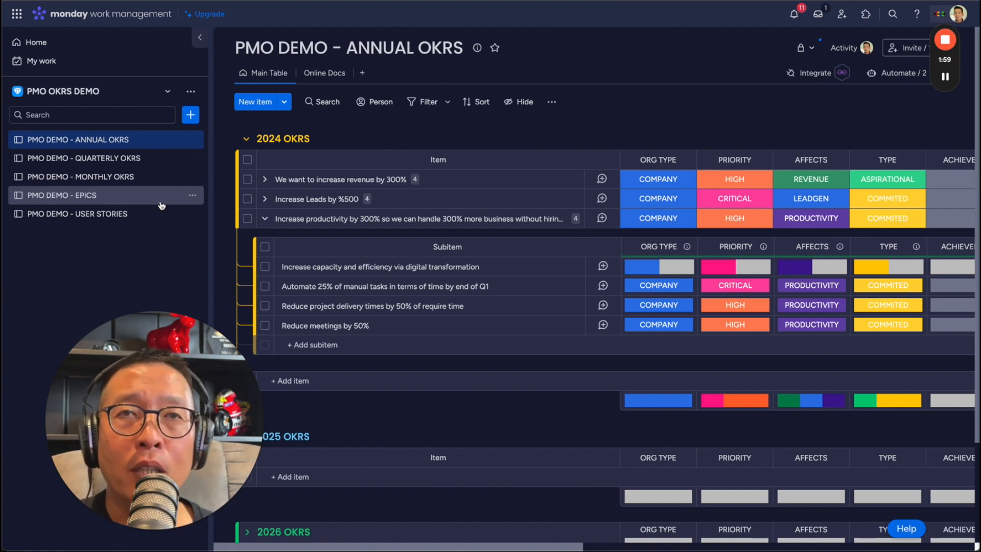
mouse_move(169, 127)
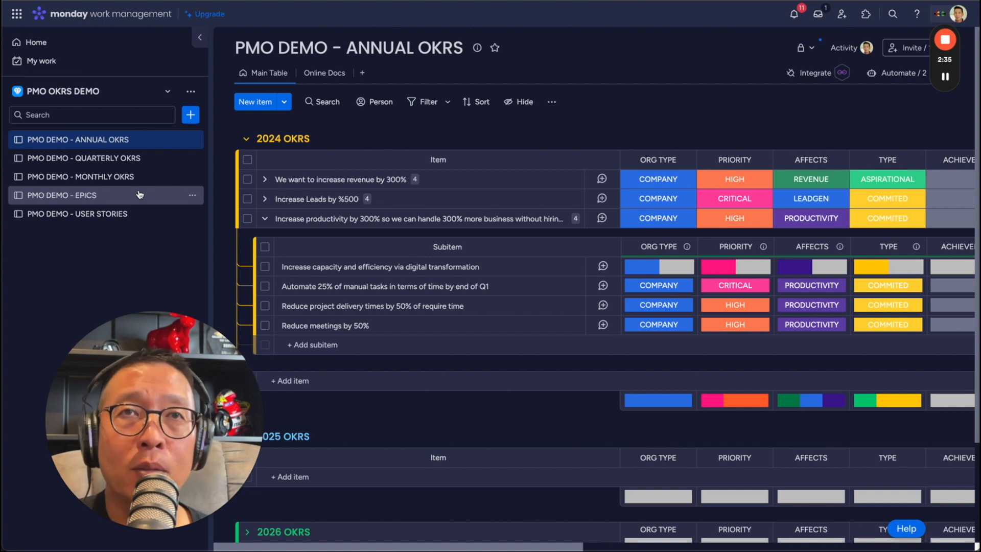
Step: Expand Increase Leads by %500 to reveal its four quarterly targets and review the Priority labels unchanged
click(342, 179)
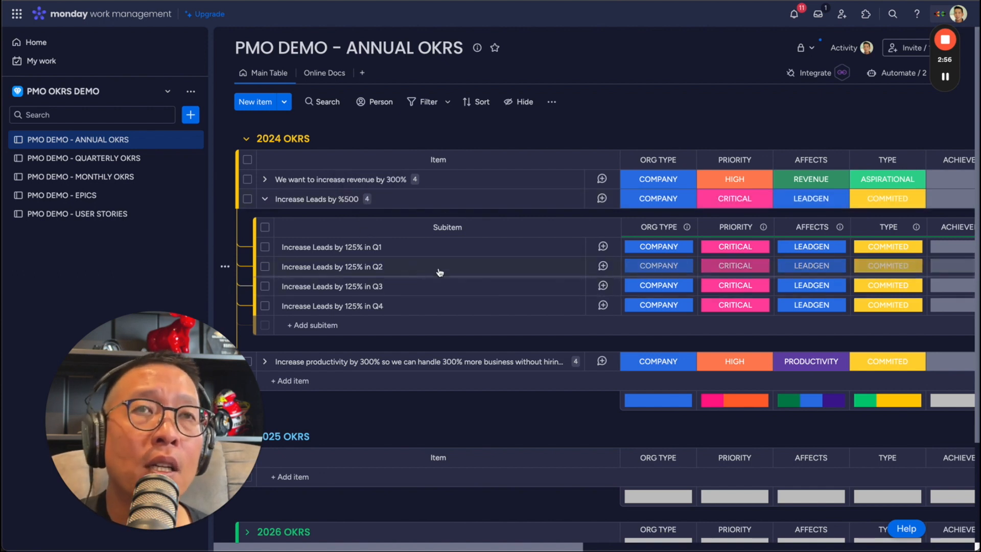
mouse_move(381, 249)
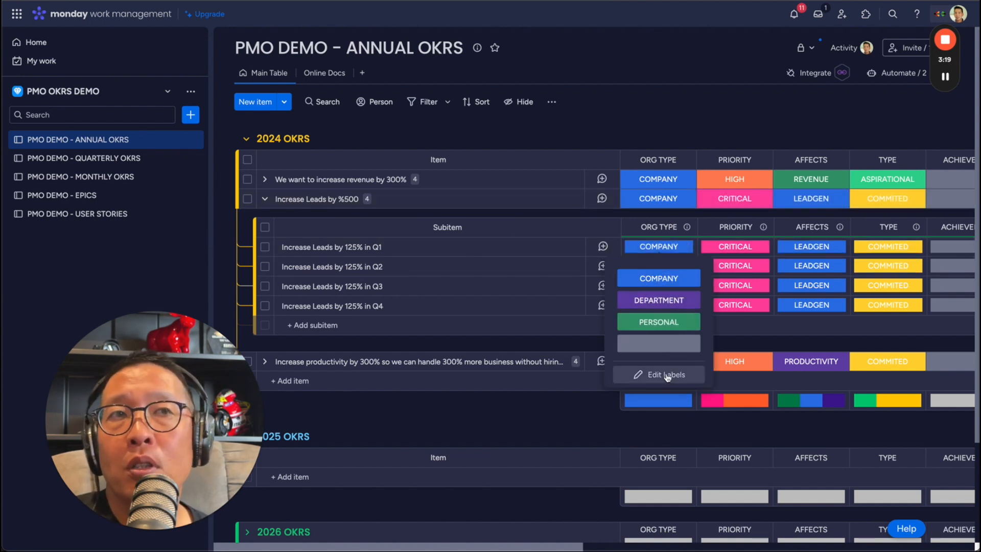
click(735, 246)
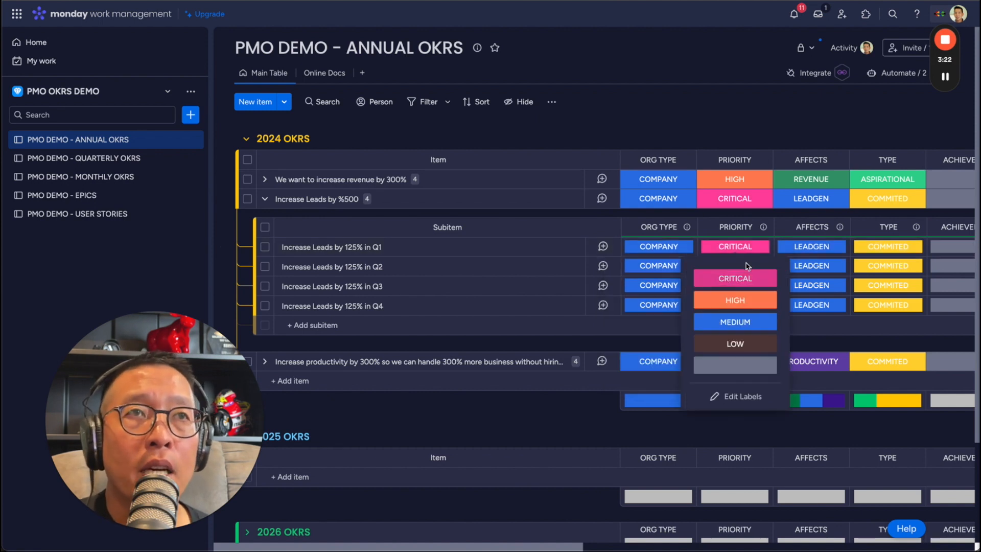
click(810, 246)
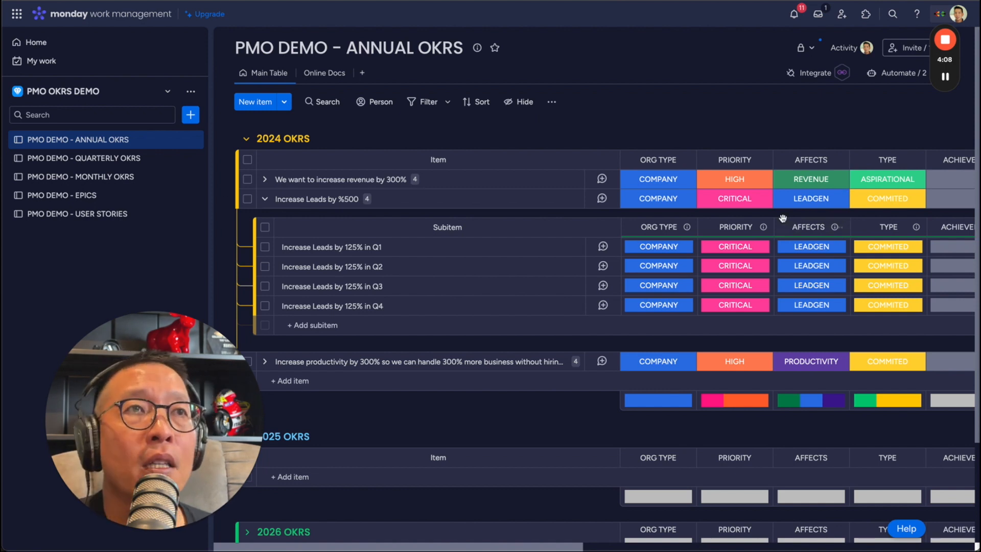
click(824, 179)
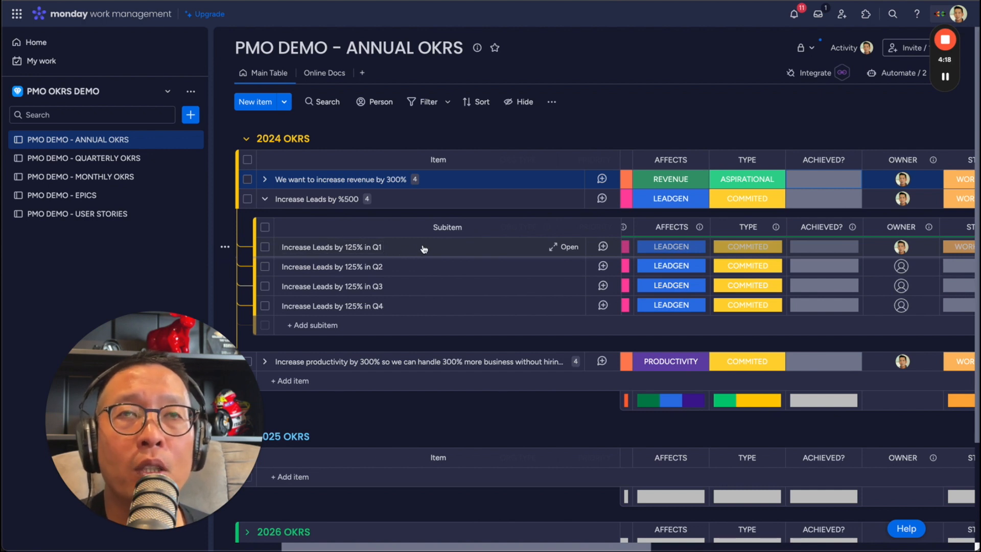
Step: Switch to the PMO DEMO - QUARTERLY OKRS board from the sidebar
click(83, 157)
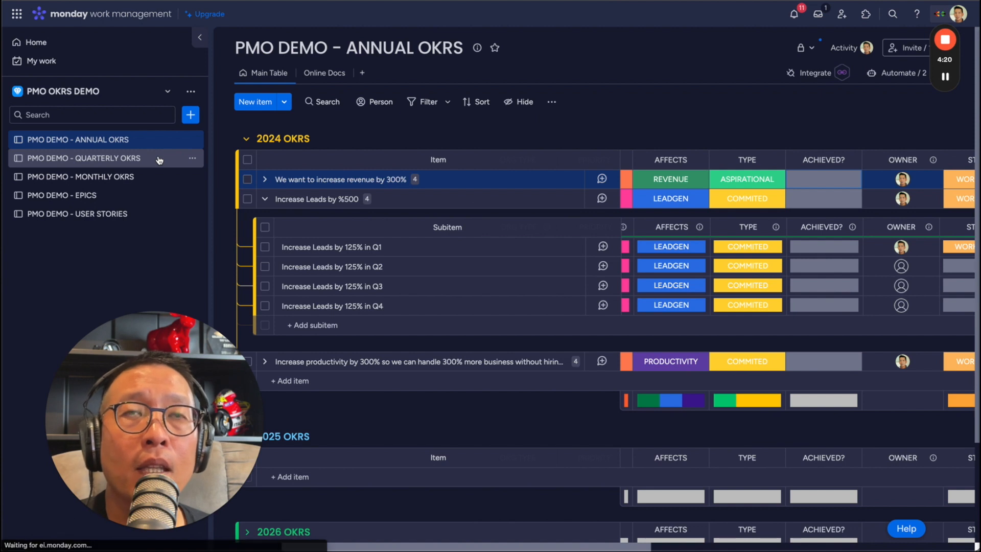
click(83, 157)
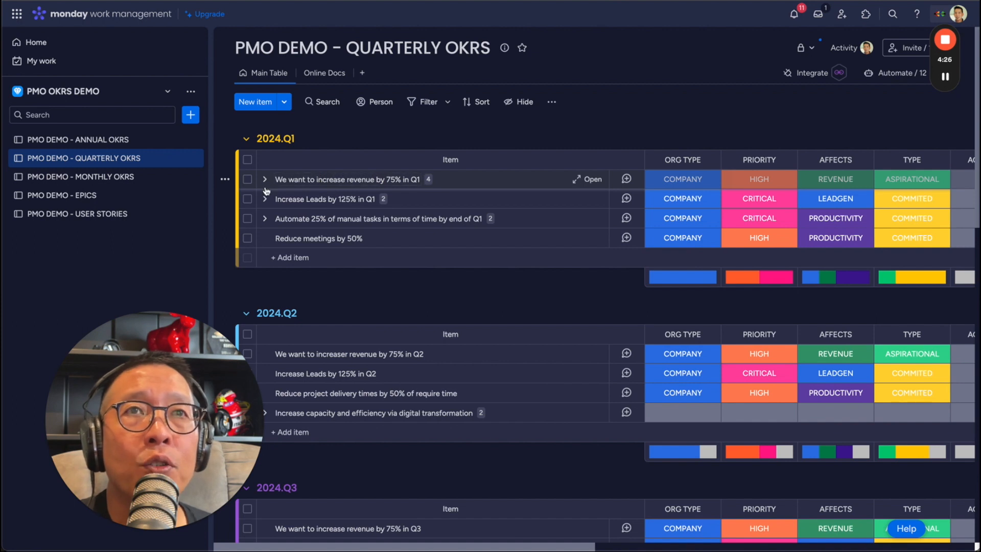
Step: Peek into the Q1 revenue objective, then expand Increase Leads by 125% in Q1 to show lead lists and LinkedIn campaigns
click(265, 180)
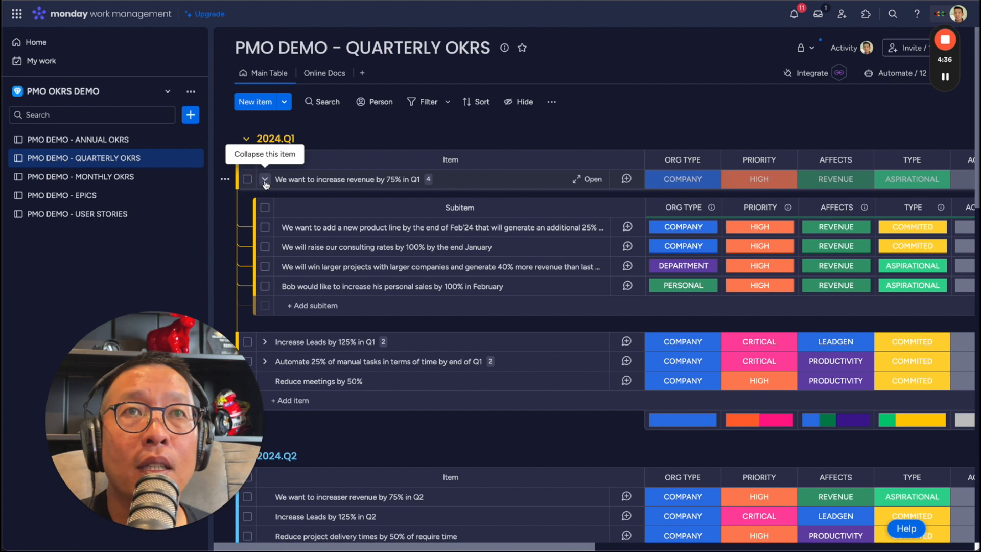
click(264, 182)
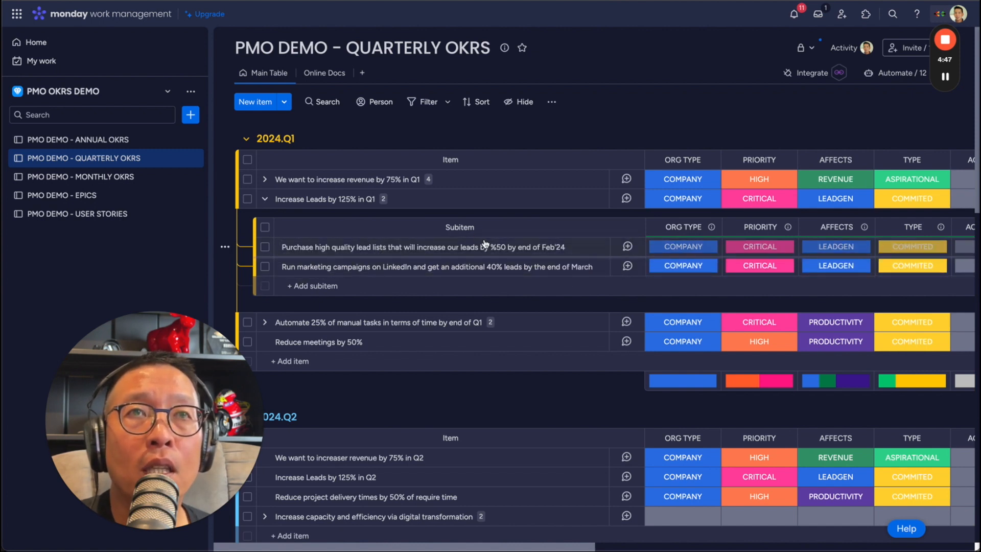
click(419, 247)
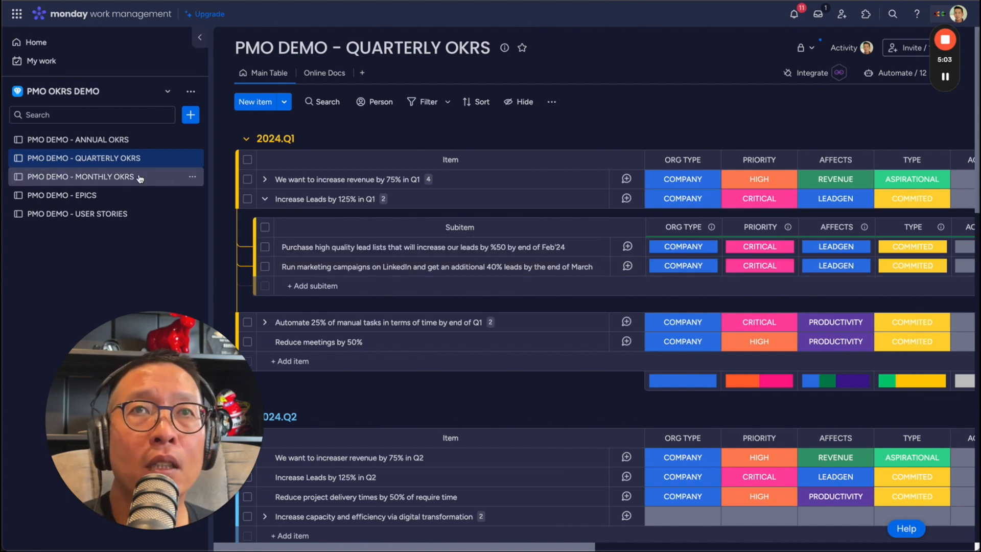
Step: On the Monthly OKRs board, set the ACME and WILEY leads subitems' org type to DEPARTMENT
click(79, 177)
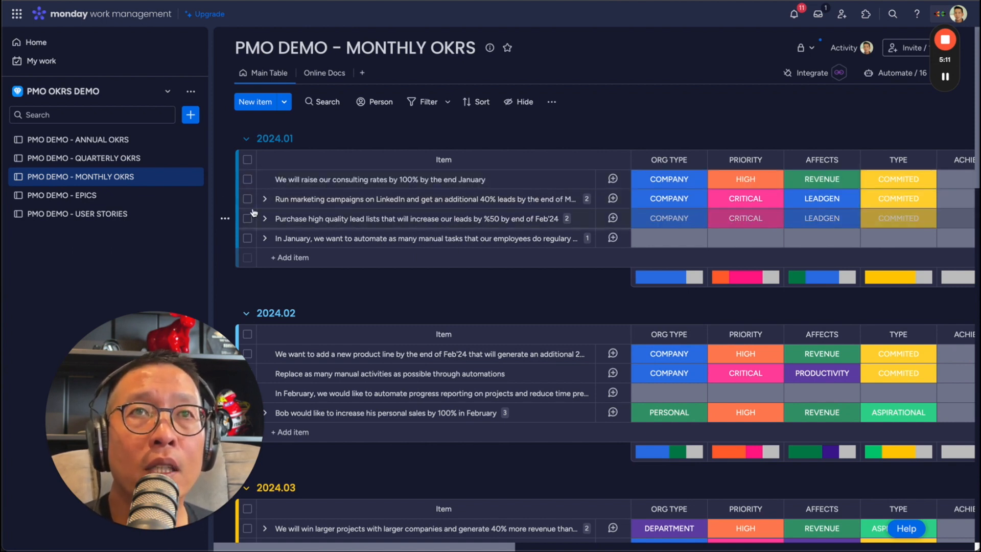
click(265, 199)
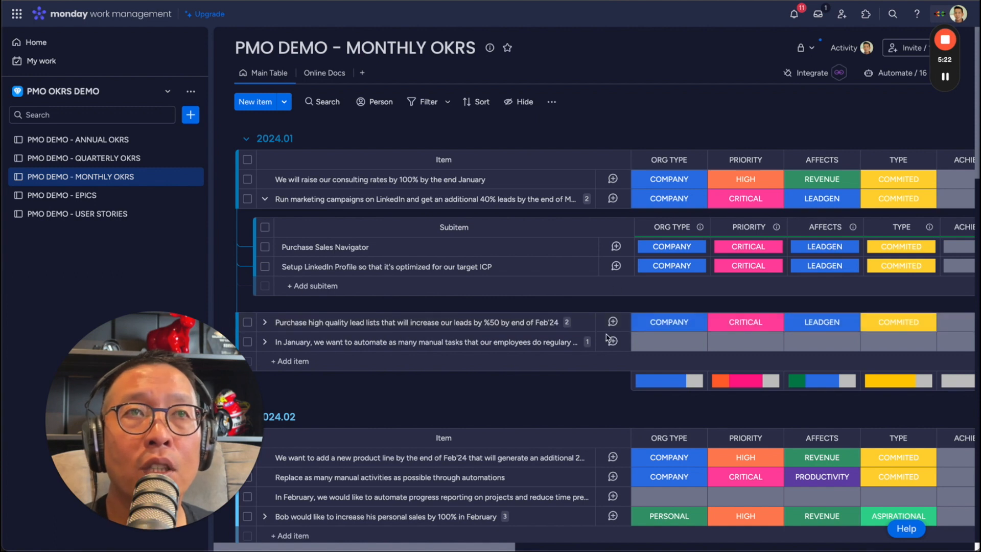
scroll(down, 3)
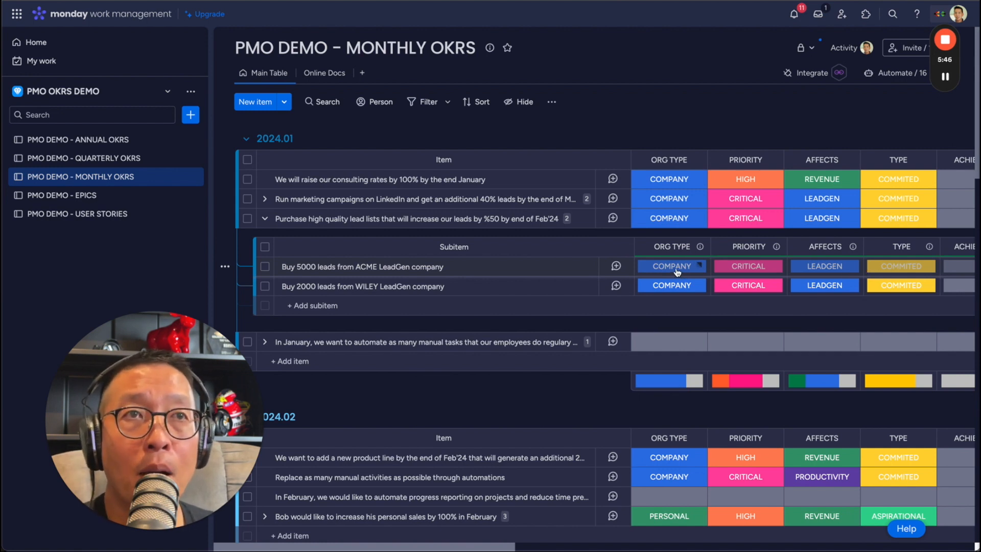
click(671, 265)
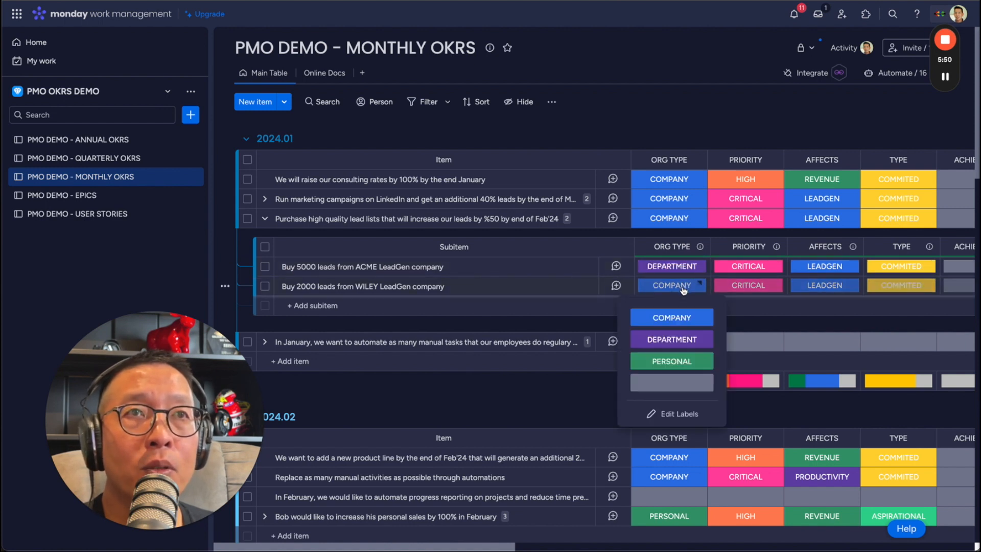
click(671, 339)
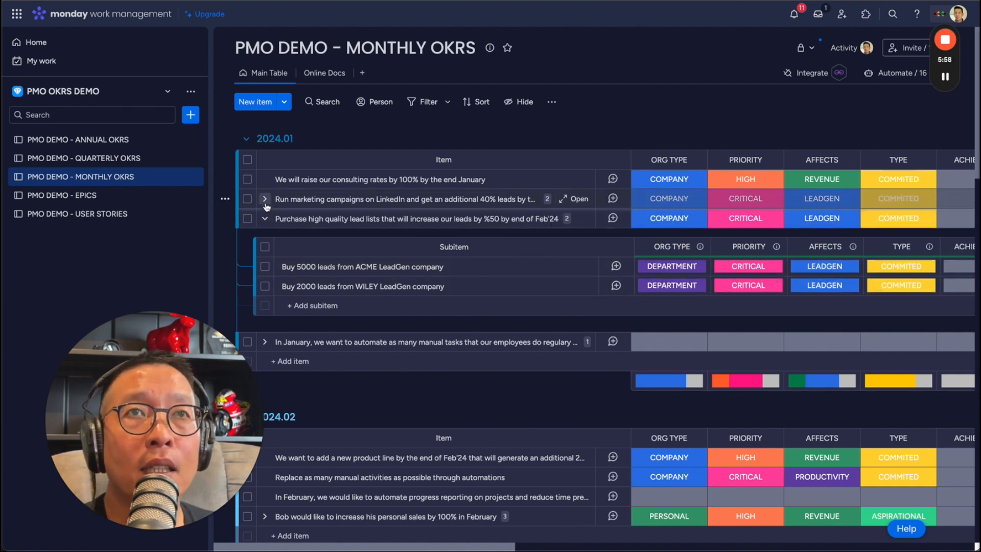
Step: Set the Purchase Sales Navigator subitem's org type to DEPARTMENT under the LinkedIn campaign objective
click(264, 198)
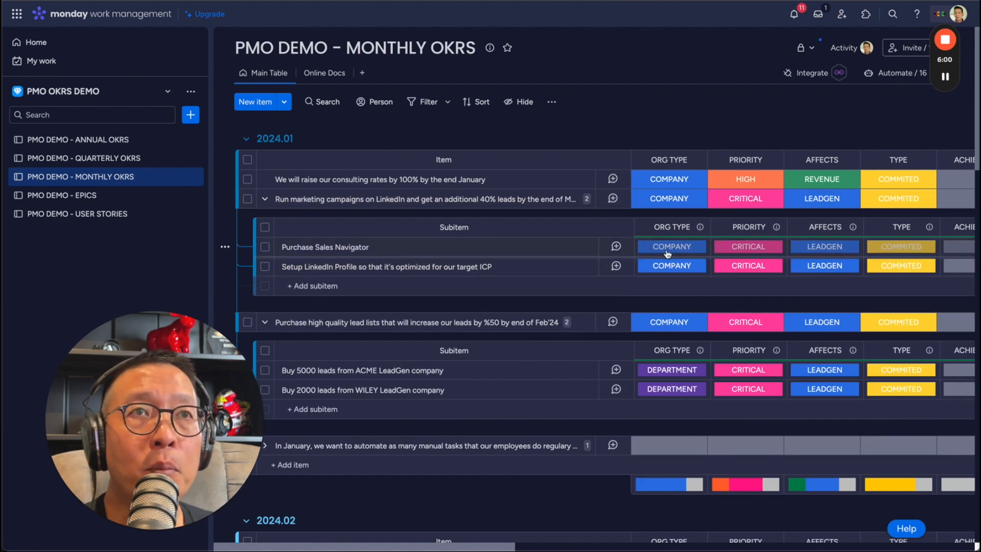
click(670, 246)
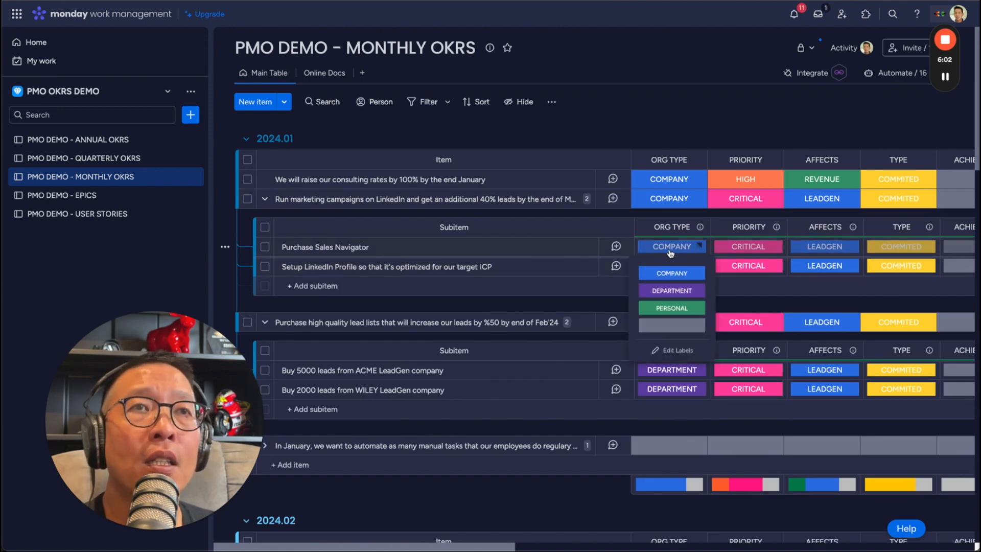
click(670, 290)
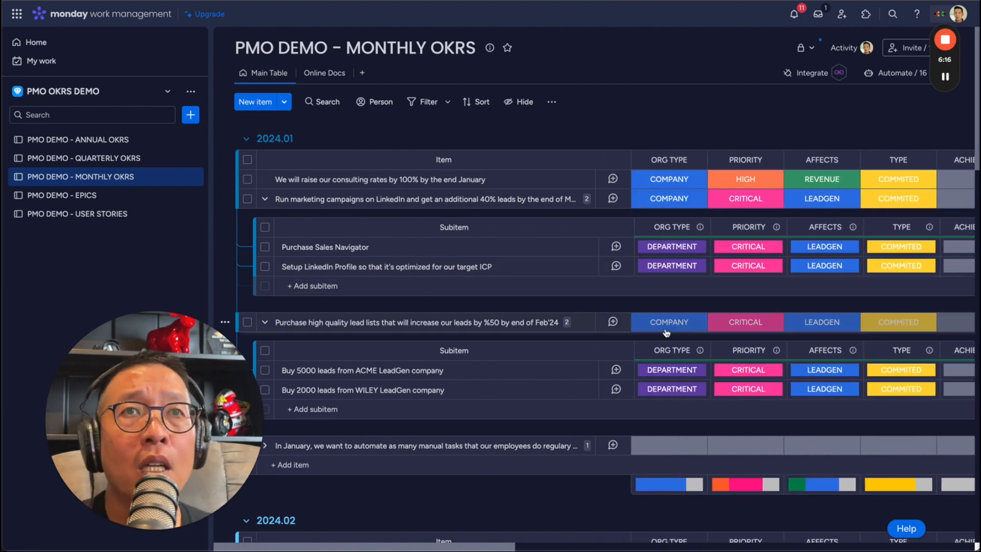
Step: On the Epics board, expand Purchase Sales Navigator to show its four user-story subitems and statuses
click(62, 194)
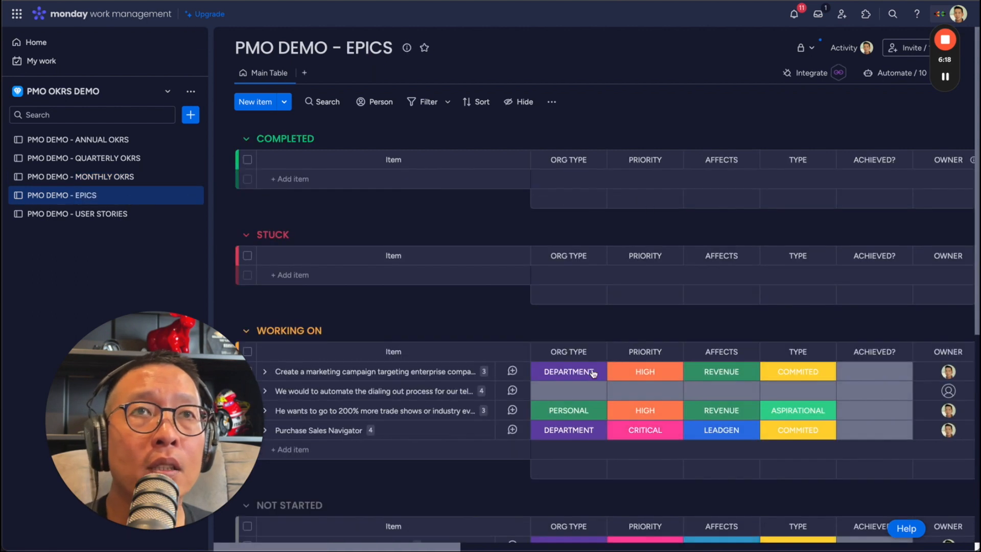
scroll(down, 3)
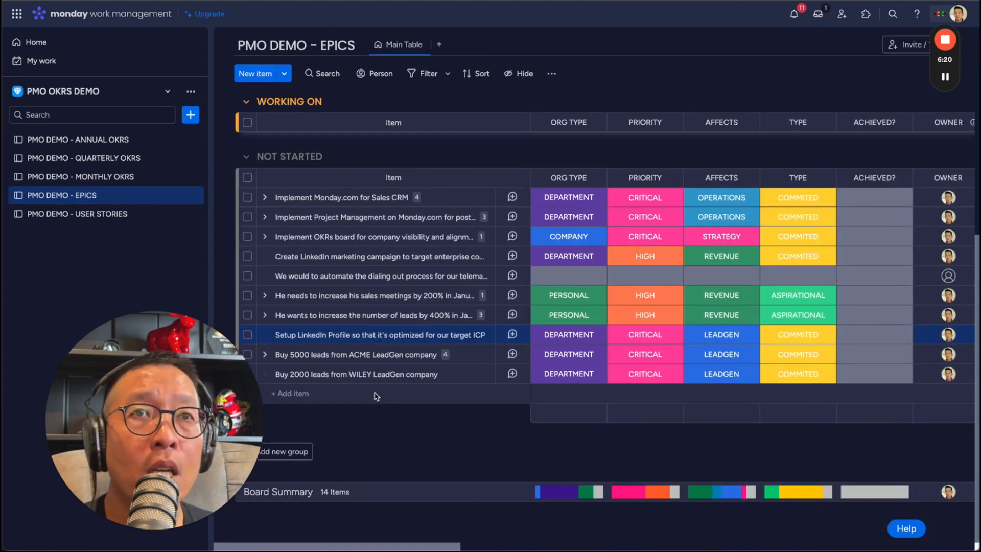
mouse_move(419, 385)
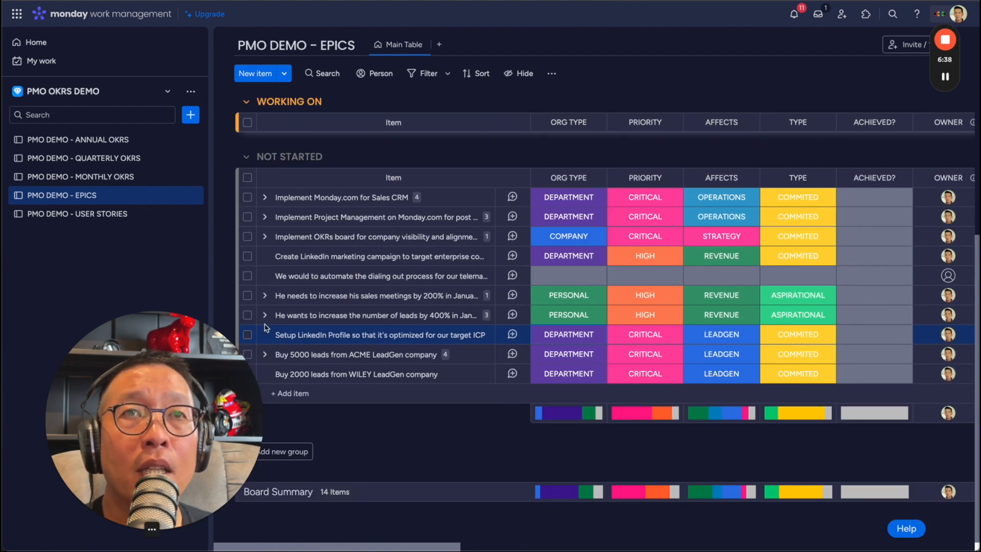
mouse_move(420, 370)
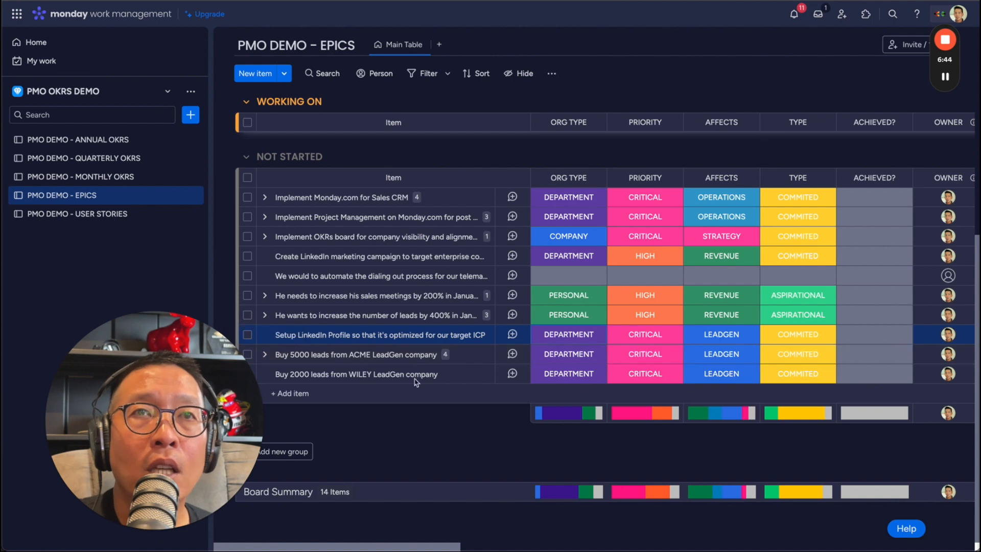
click(77, 214)
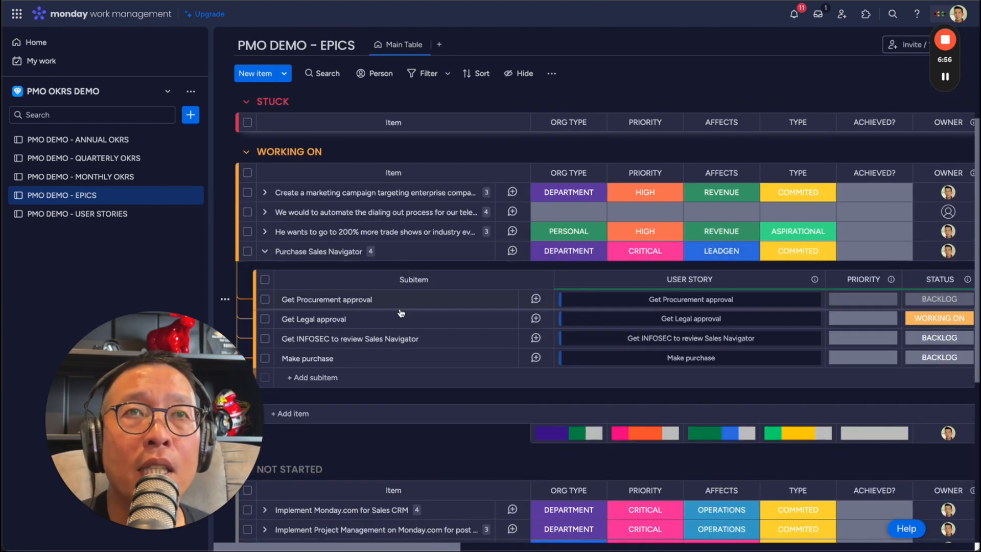
Step: Inspect the epic's subitem rows, then switch to the PMO DEMO - USER STORIES board
click(326, 300)
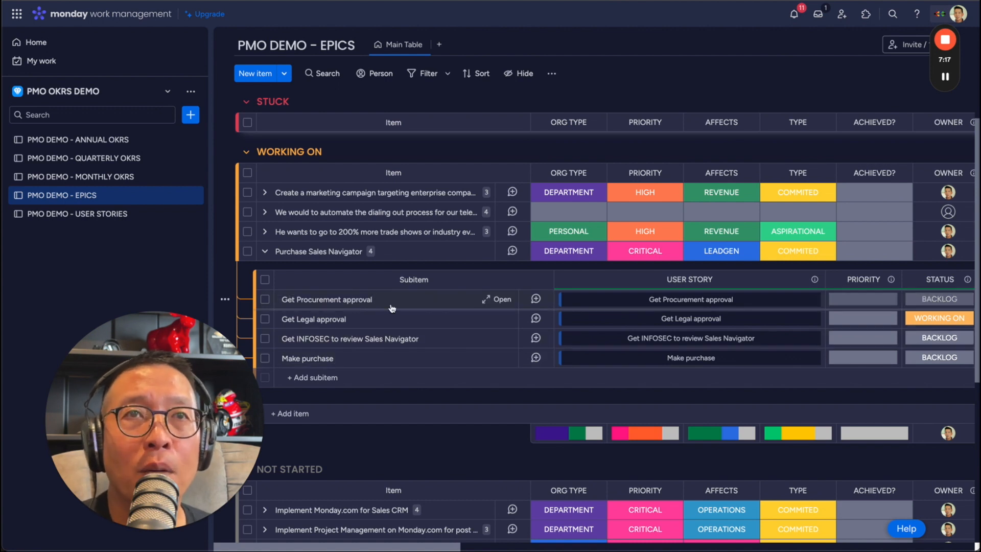
click(312, 319)
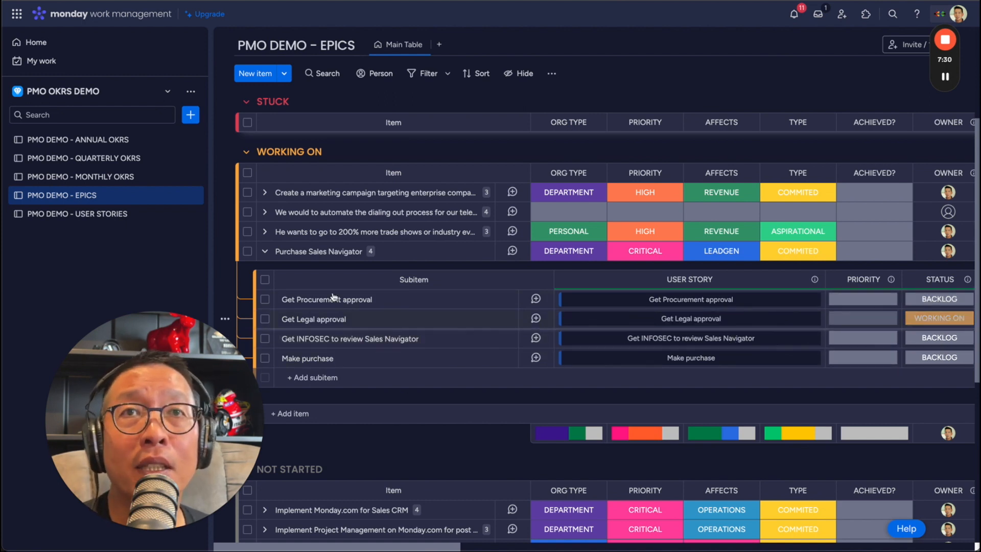
click(76, 214)
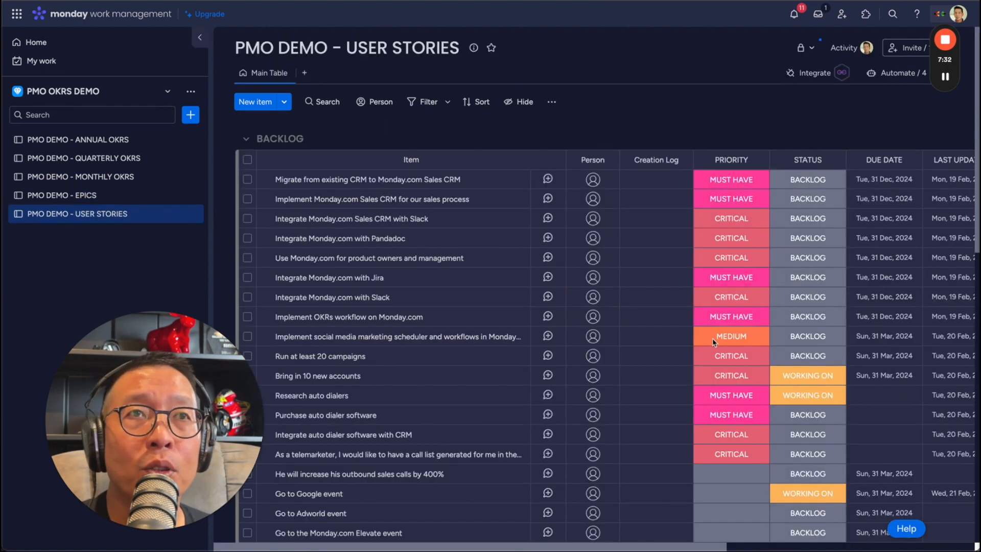
Step: Review the approval stories' statuses and return to the Epics board
scroll(down, 3)
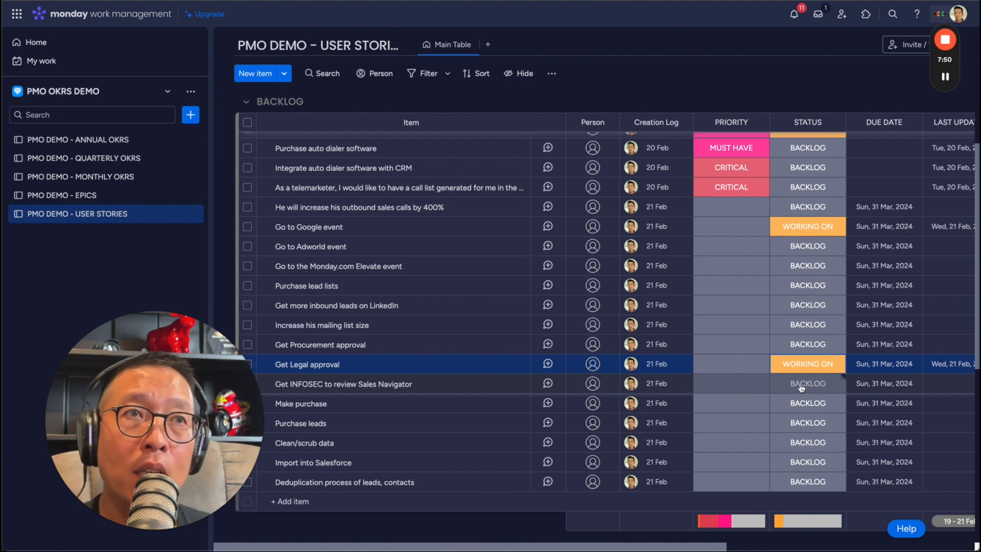
click(61, 194)
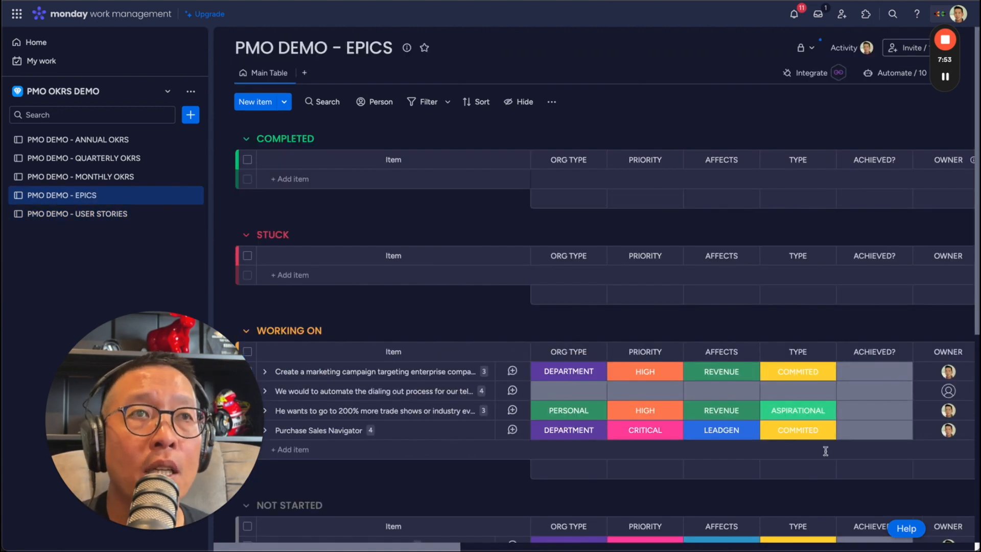
Step: Check the epics' STATUS and STORY STATUS columns, then go to the Monthly OKRs board
scroll(down, 3)
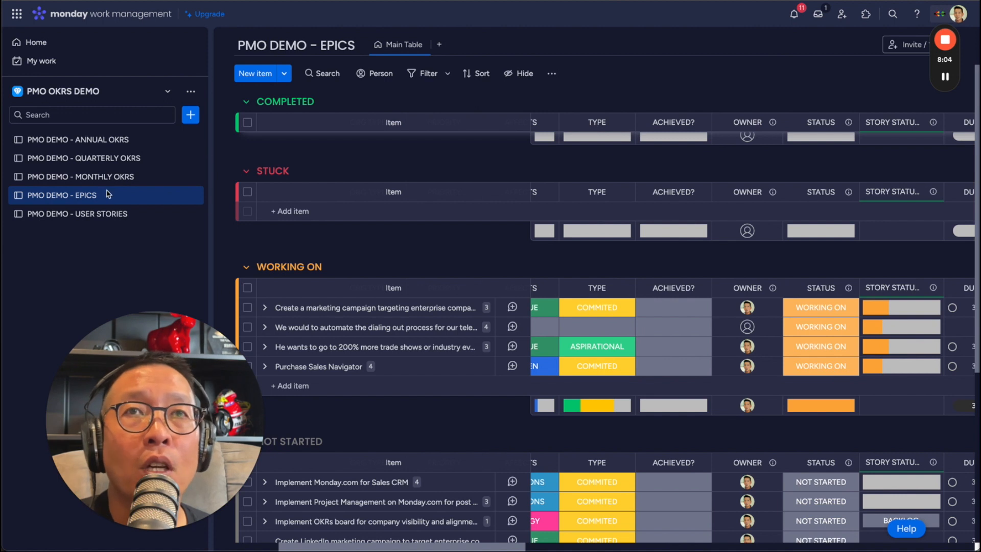
click(80, 177)
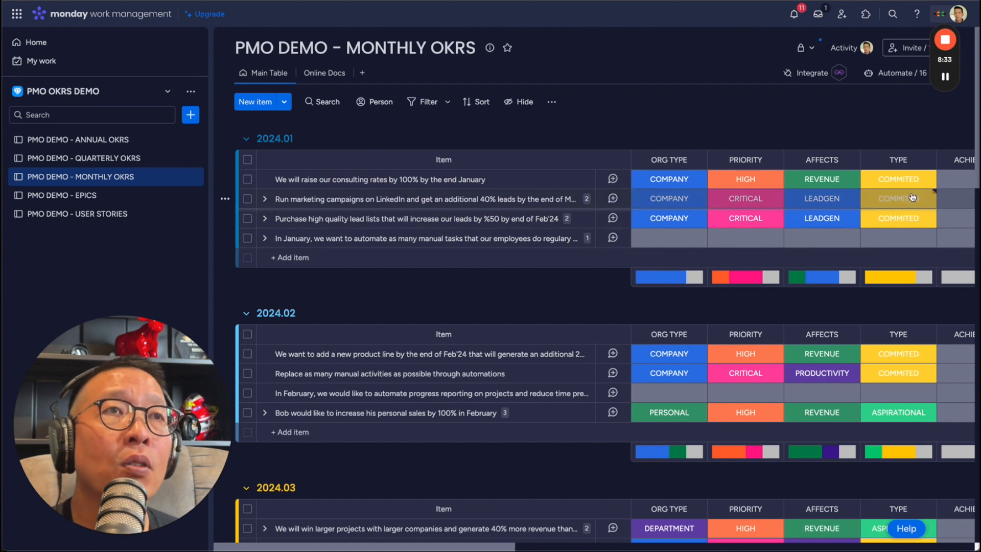
Step: Follow a linked quarterly OKR's item card to the Quarterly OKRs board
scroll(right, 3)
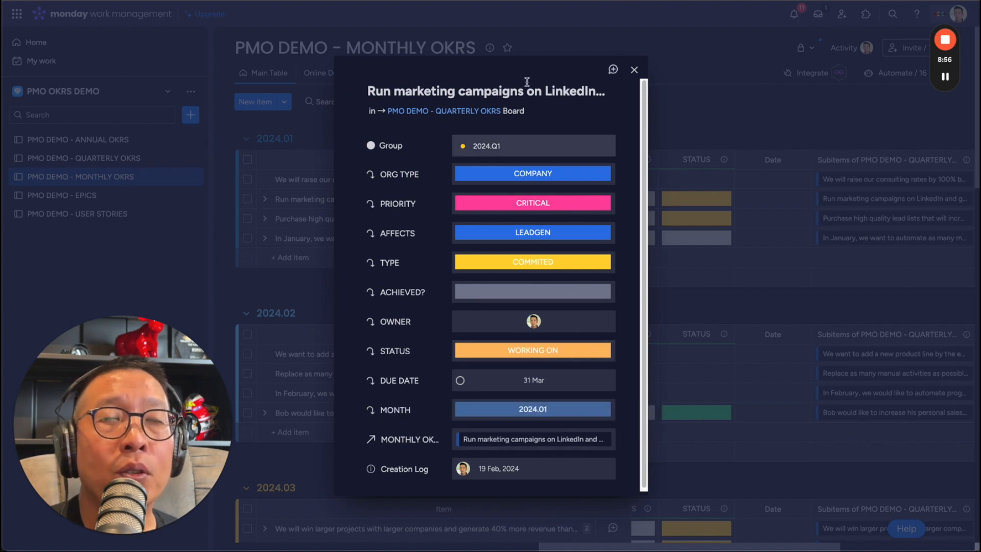
click(633, 69)
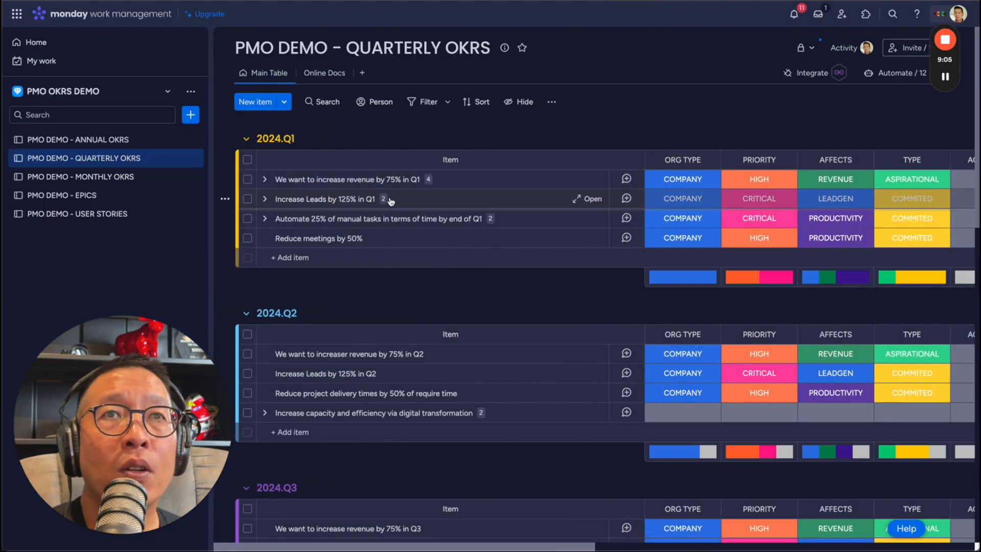
Step: Show the monthly subitems of Increase Leads by 125% in Q1, then return to the Annual OKRs board
click(325, 199)
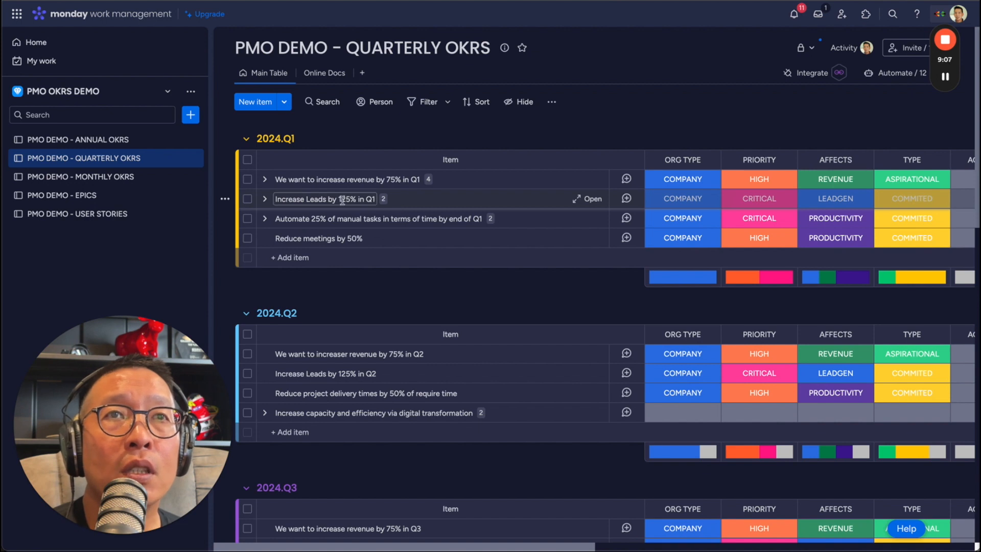
click(265, 198)
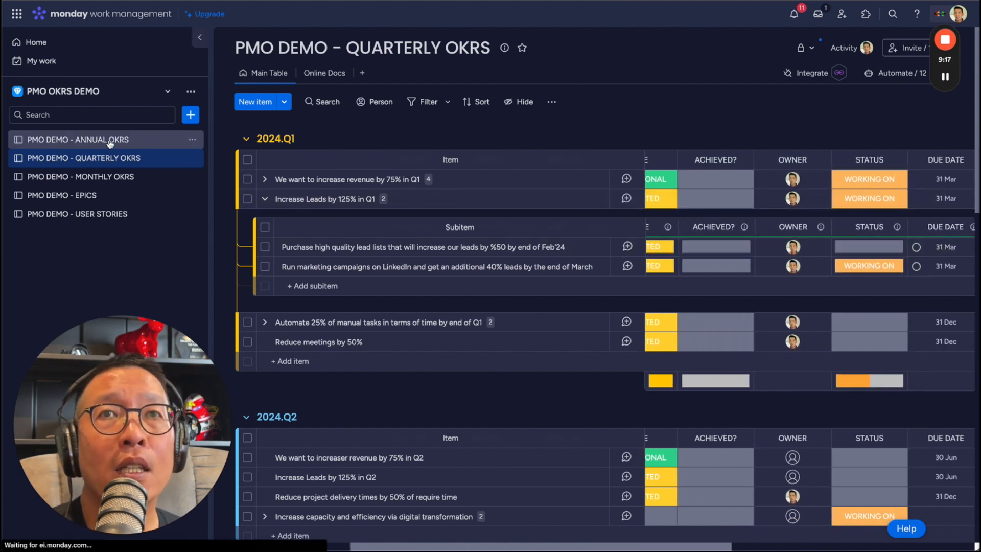
click(77, 139)
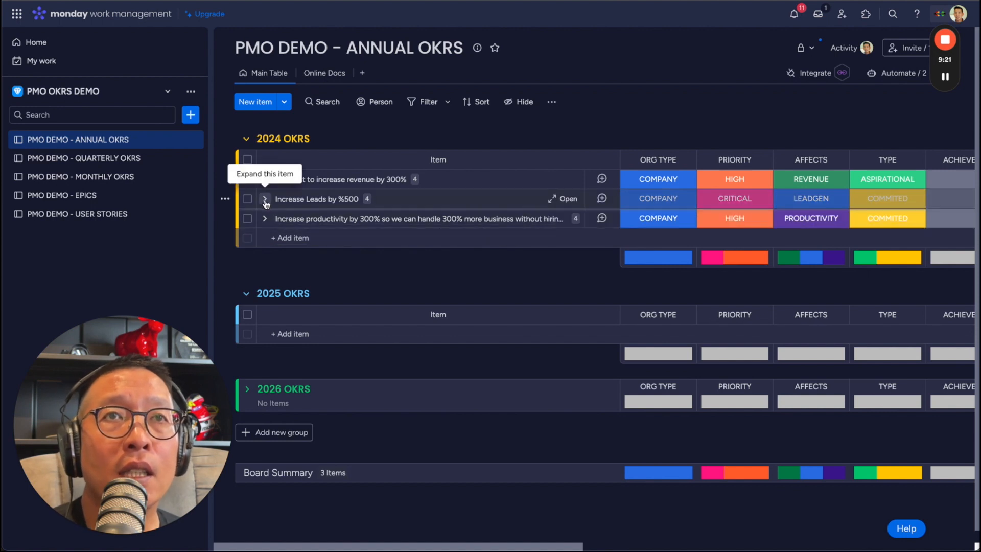
Step: Expand Increase Leads by %500 to reveal its four Q1–Q4 quarterly lead subitems
click(263, 199)
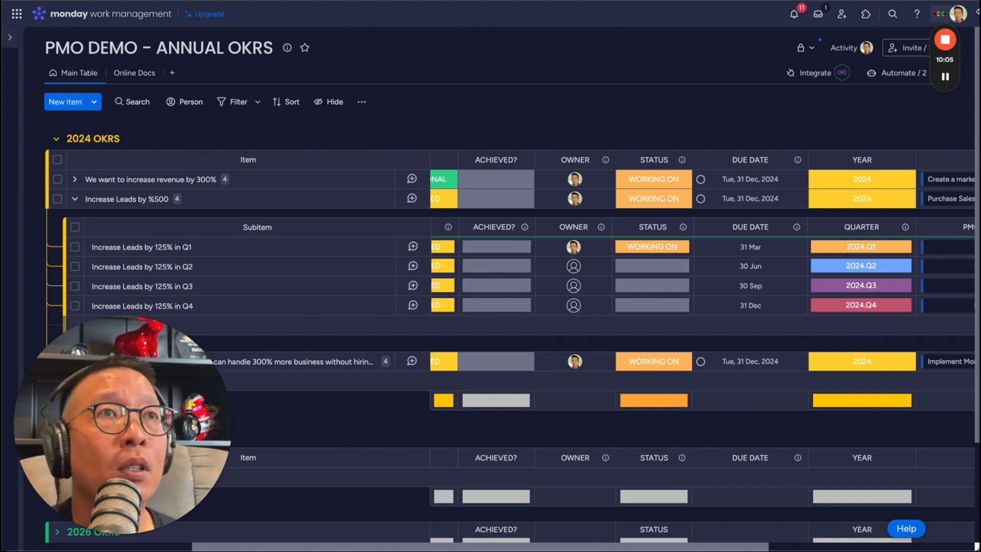
click(945, 39)
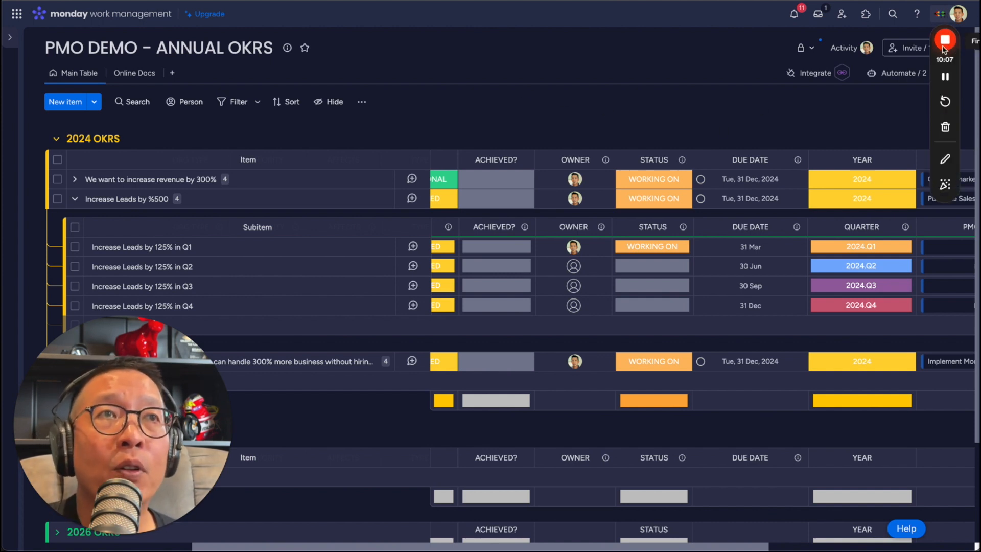